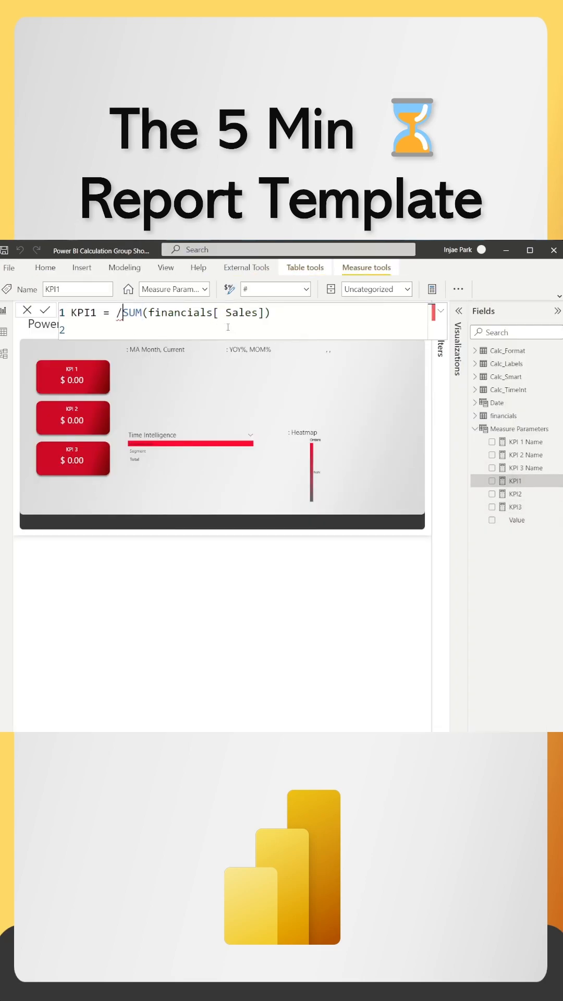
# - Commit the KPI1 (sales), KPI2 (profit) and KPI 1 Name DAX measures, then select the KPI 1 card
pyautogui.click(516, 493)
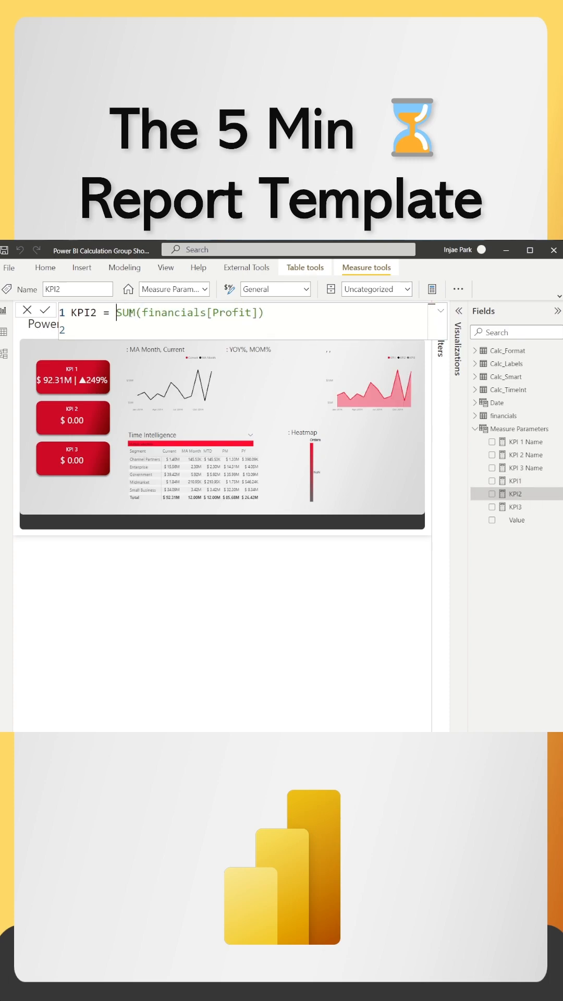
pyautogui.click(526, 441)
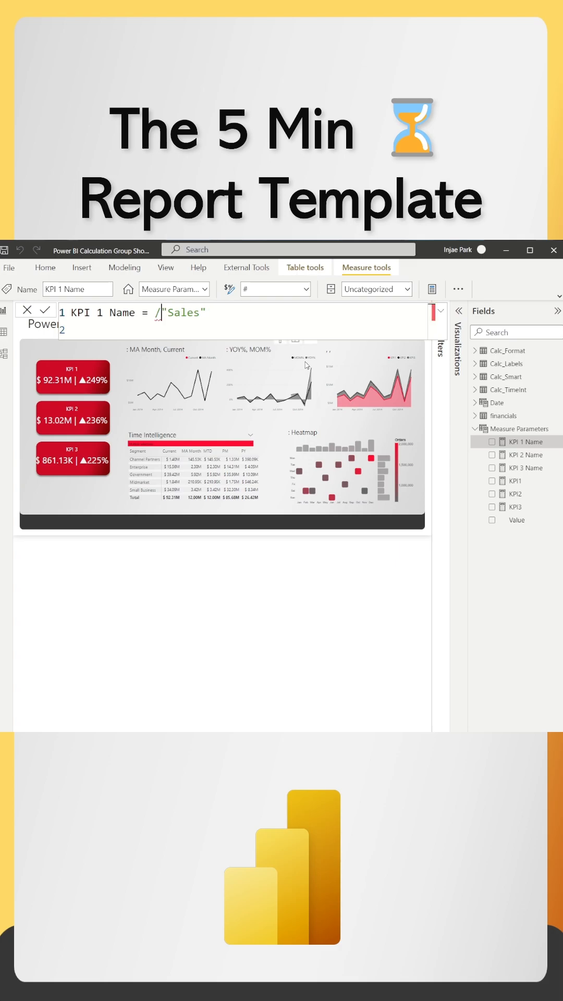
pyautogui.click(524, 468)
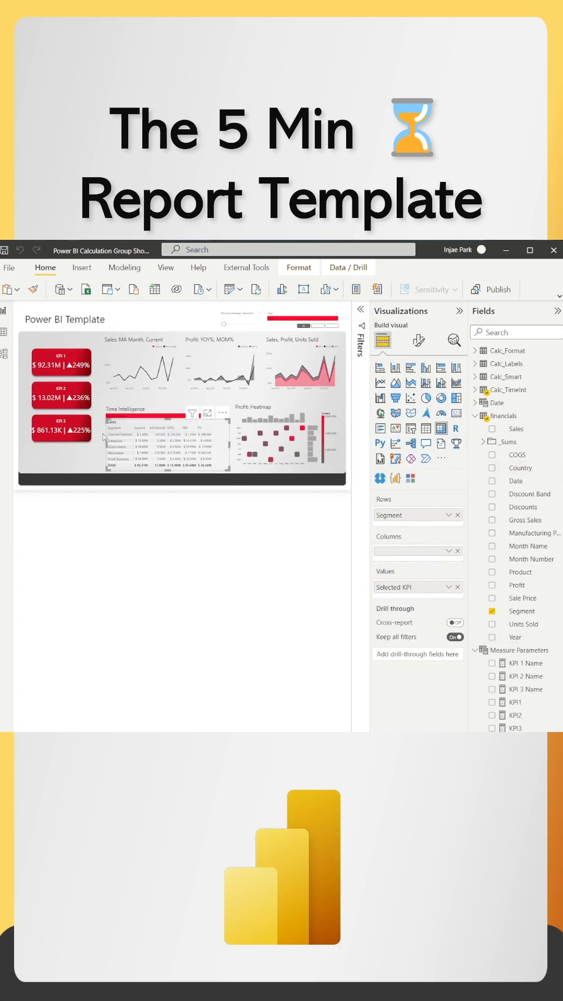
pyautogui.click(246, 268)
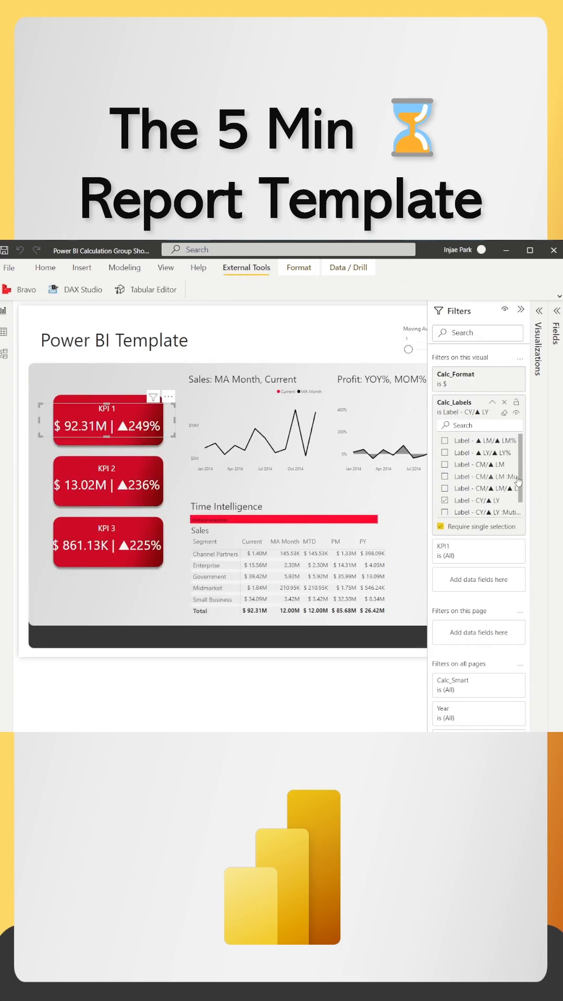
pyautogui.moveTo(505, 501)
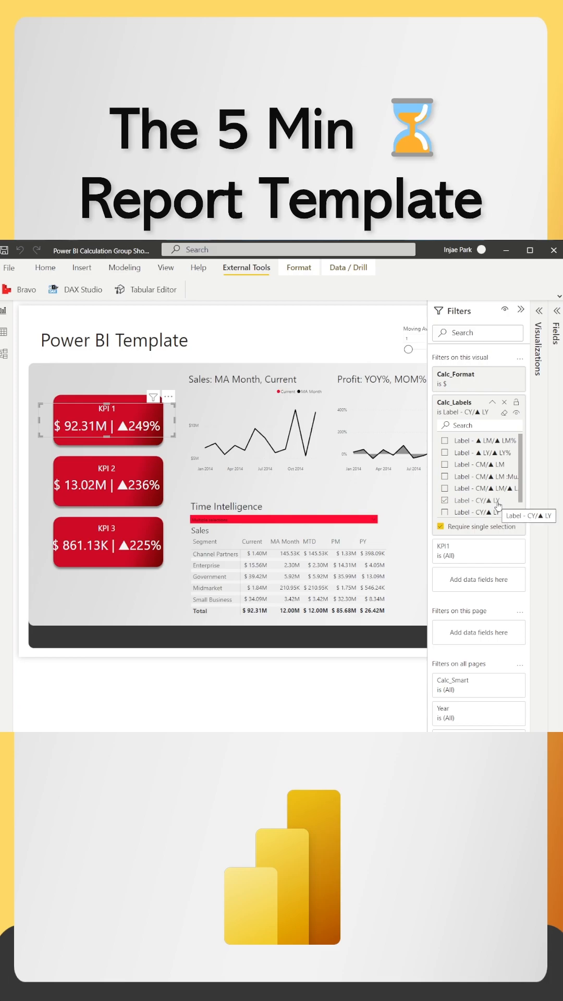
# - Switch the KPI 1 card's Calc_Labels filter to the Label - CY/▲ LY dollar-change option (+$65.90M)
pyautogui.click(445, 475)
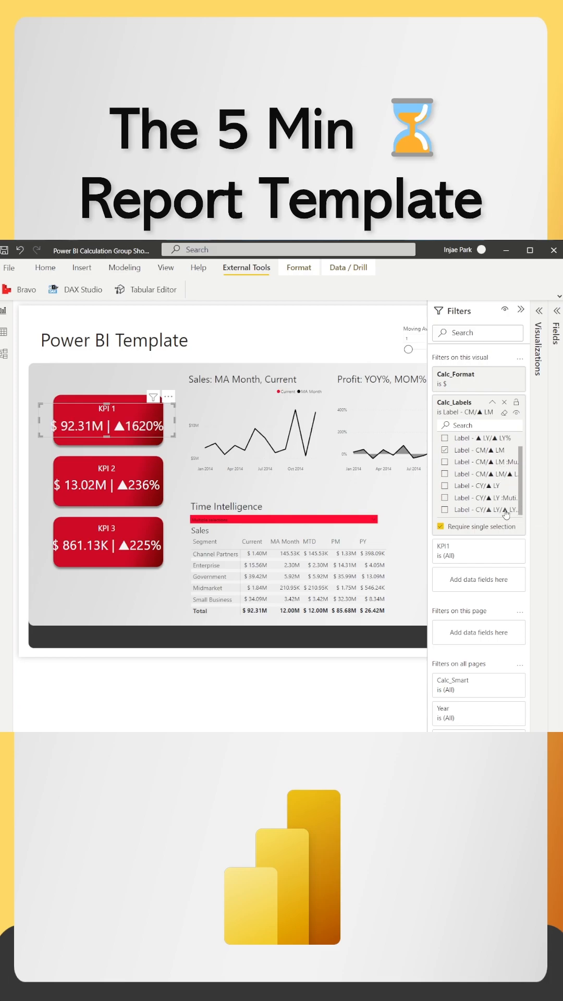
pyautogui.click(446, 510)
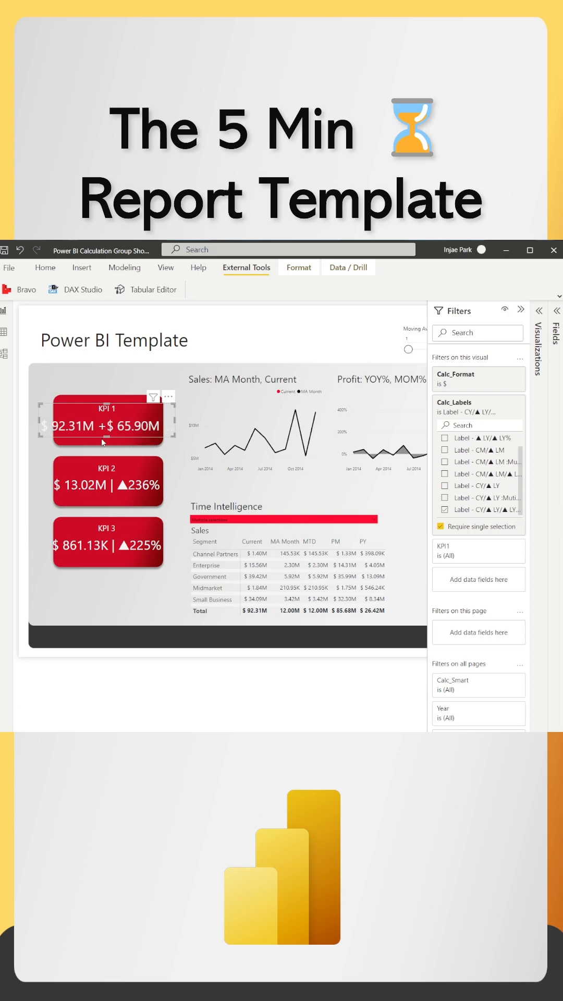
pyautogui.click(166, 268)
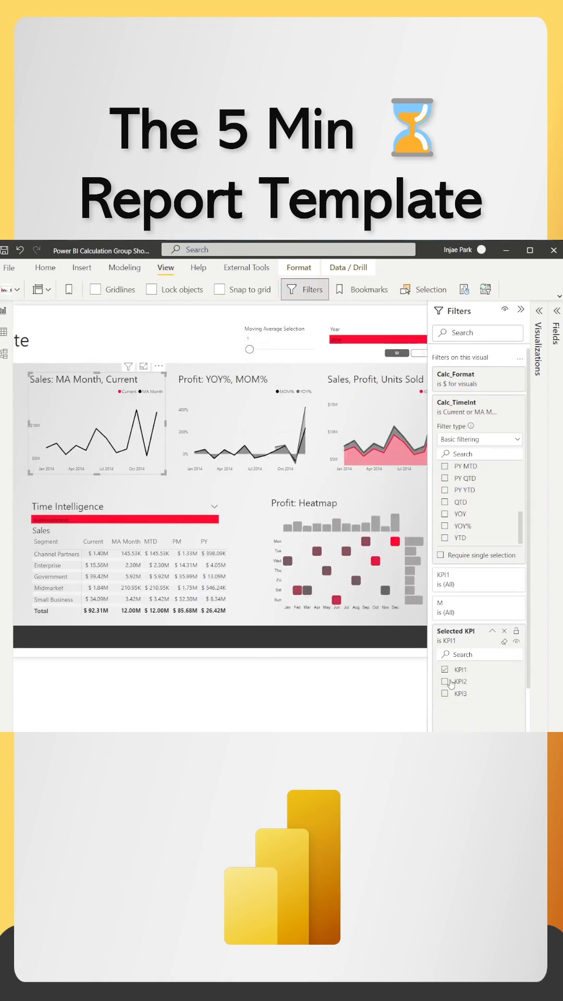
# - Review the Sales line chart's Calc_TimeInt filter and the moving average selection slicer
pyautogui.click(445, 681)
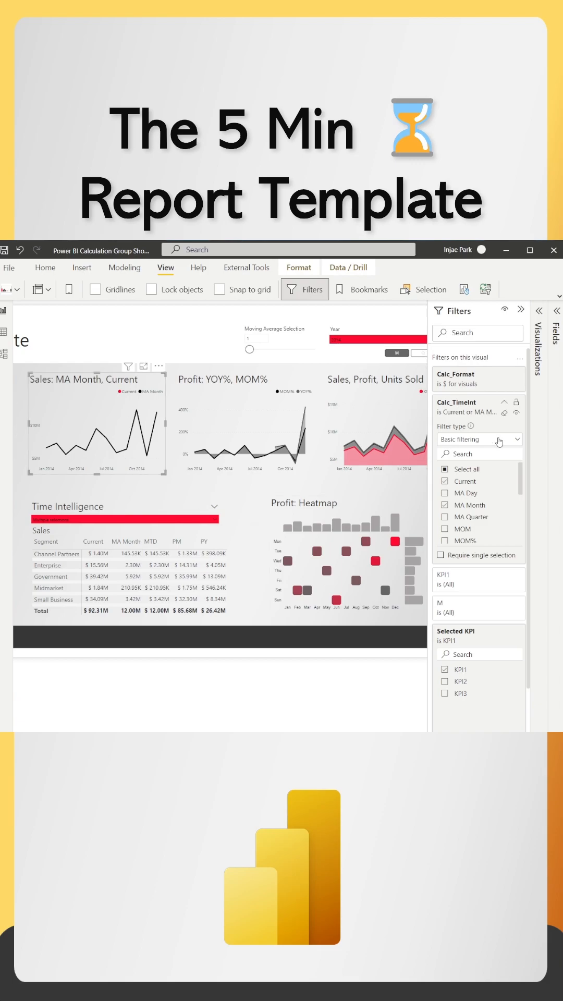
pyautogui.scroll(-3)
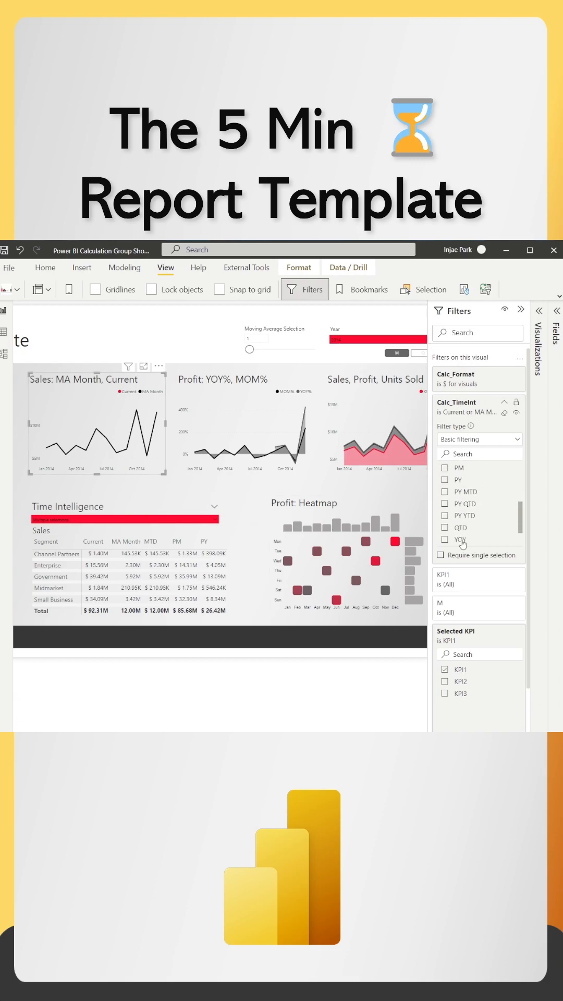
pyautogui.click(446, 528)
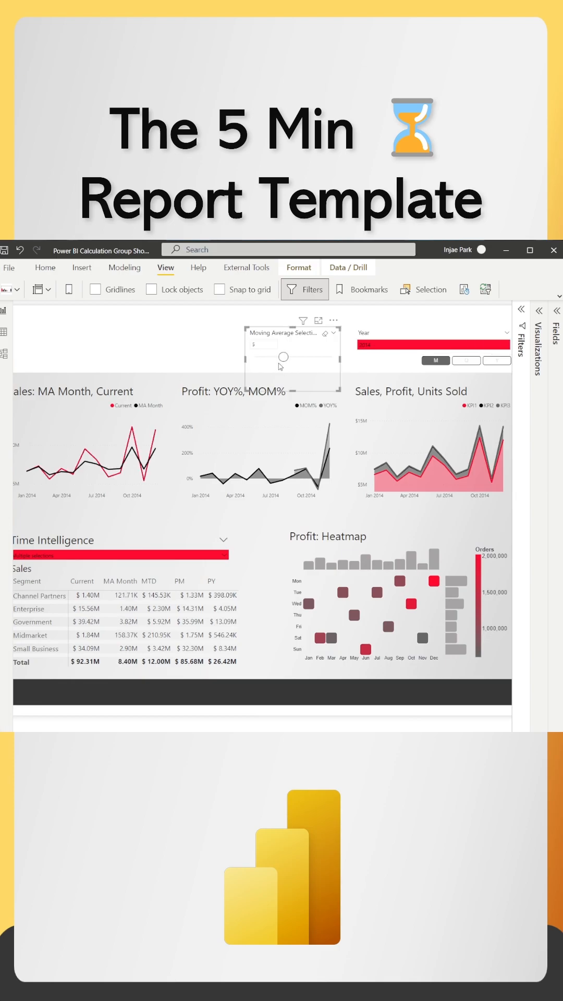
# - Browse for themes and apply the Dark Green Theme file to the whole report
pyautogui.click(467, 362)
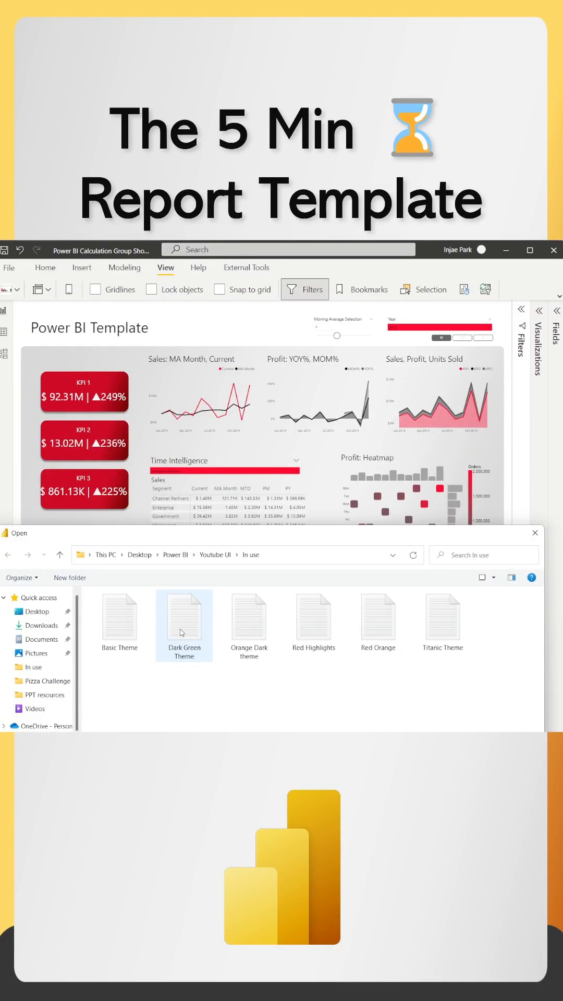
pyautogui.doubleClick(184, 617)
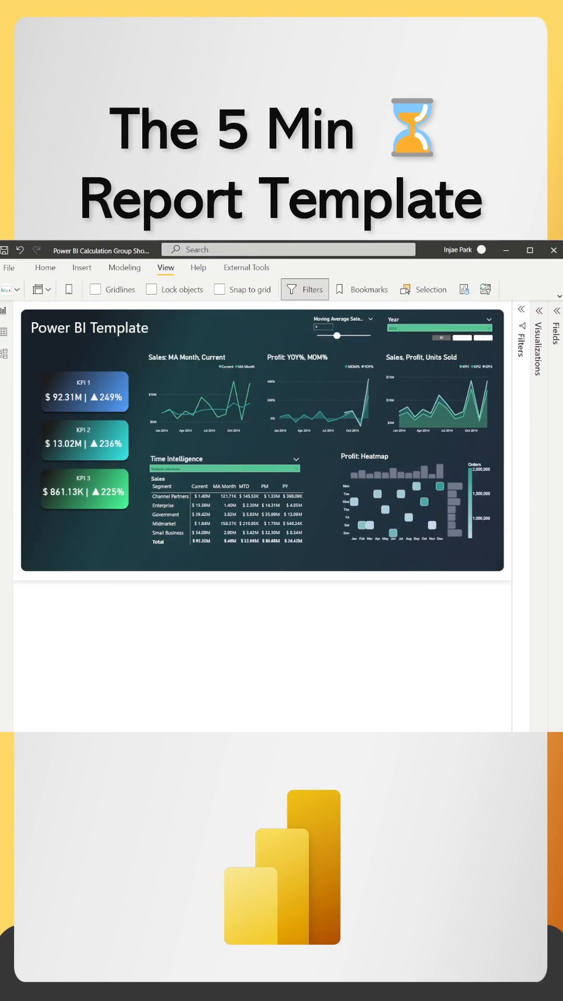